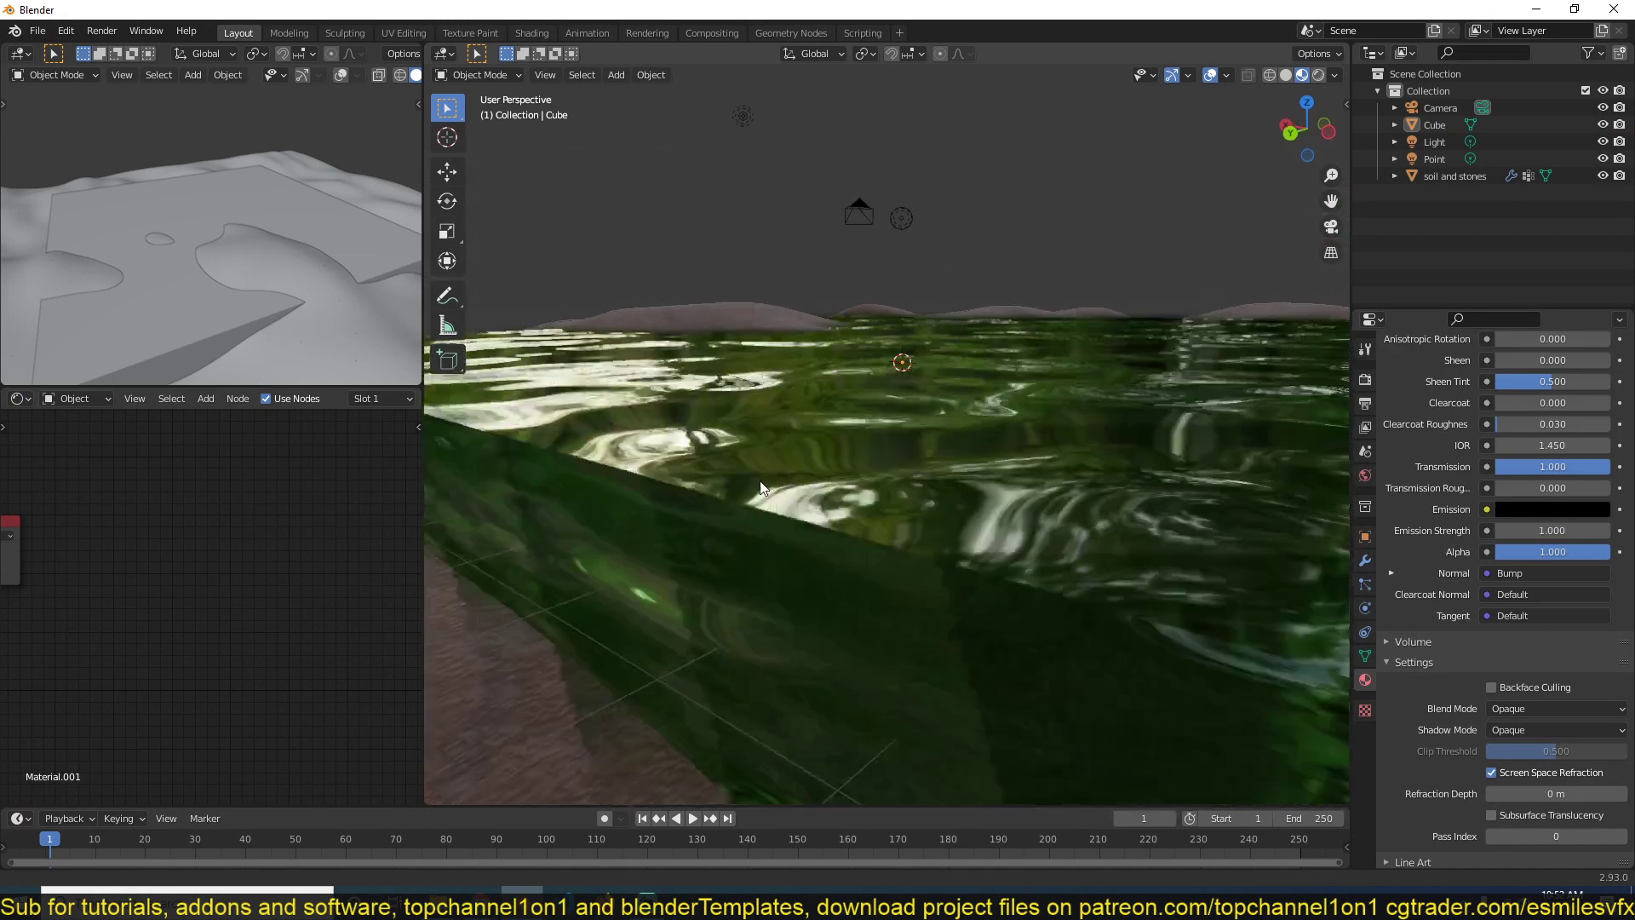
Inspect the finished water slab, then start a new file without saving the old project.
left_click_drag(762, 487, 816, 479)
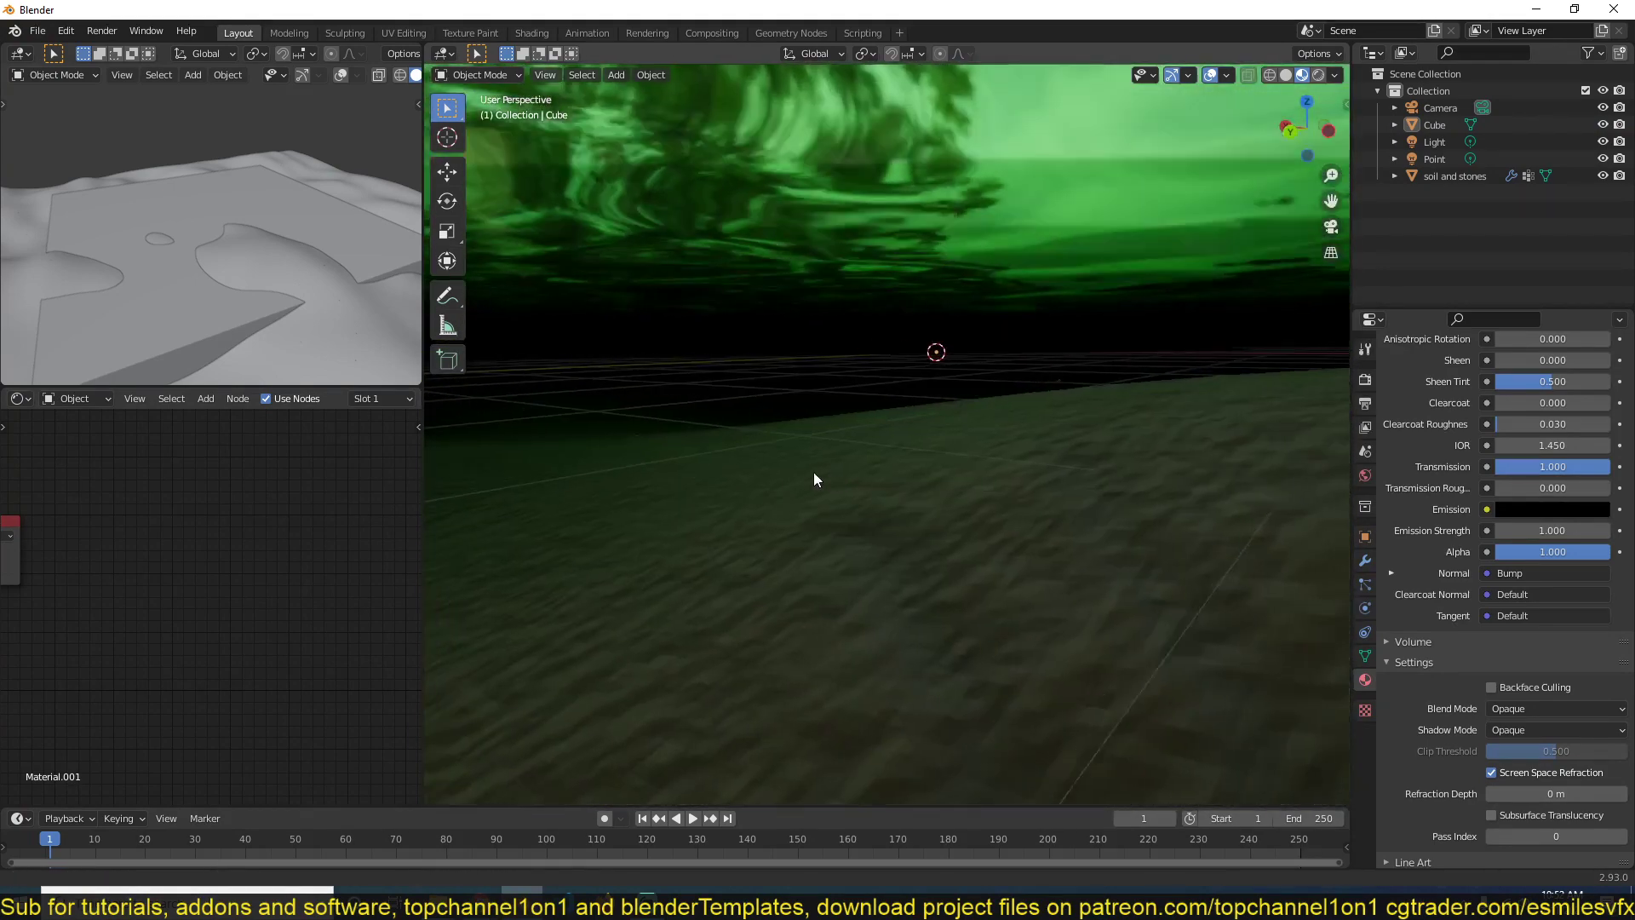
left_click_drag(817, 480, 745, 394)
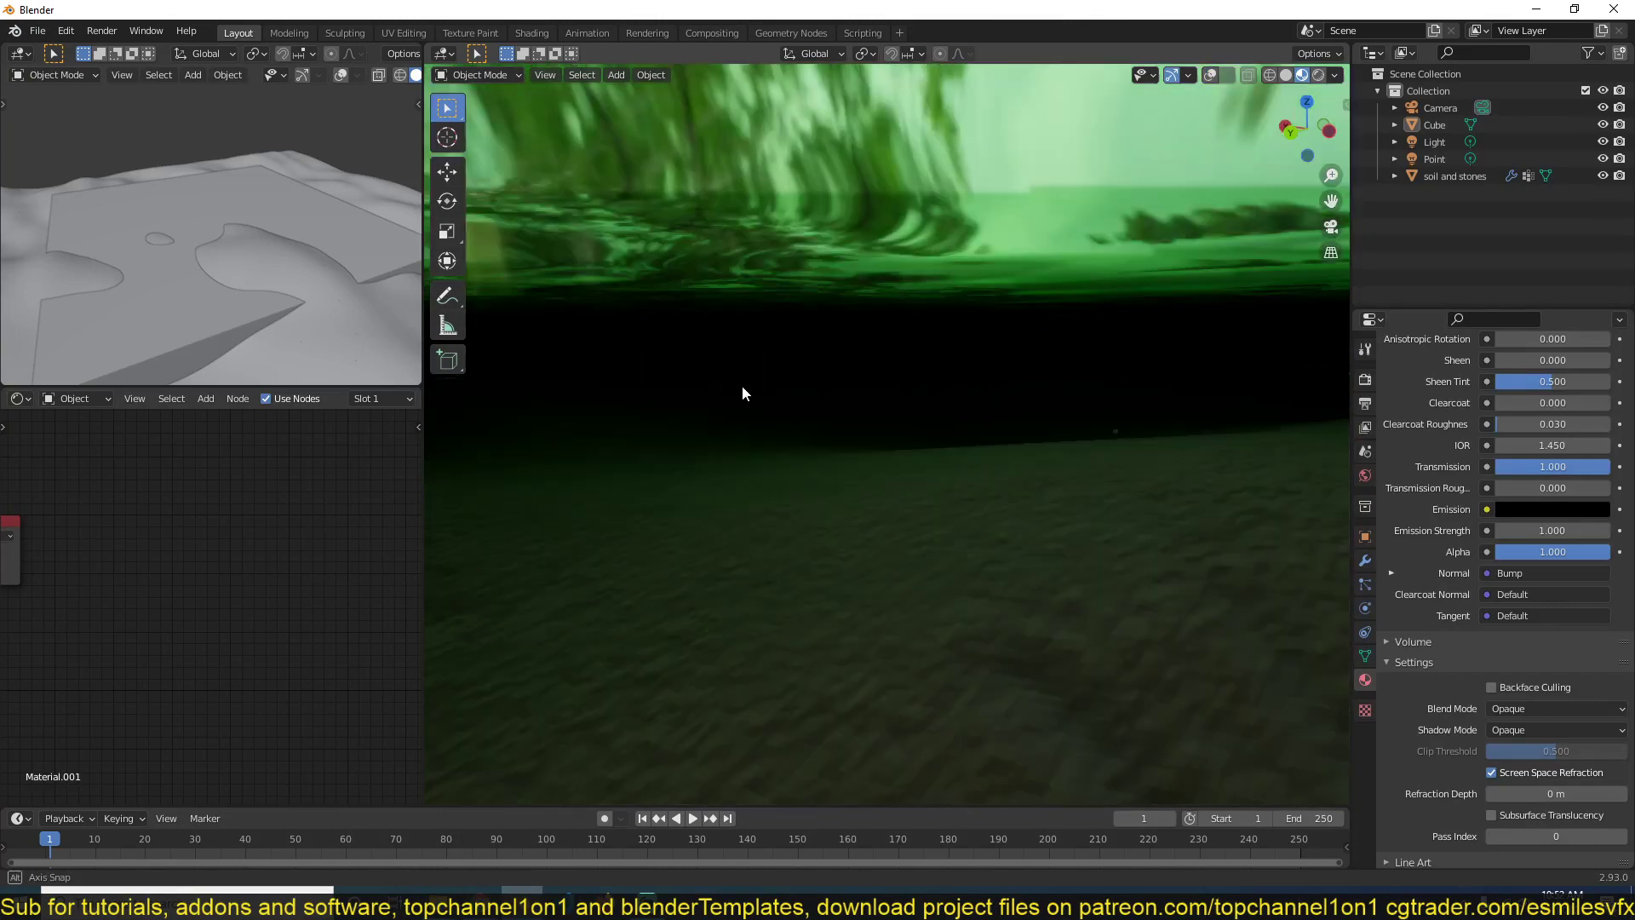
left_click_drag(745, 394, 728, 440)
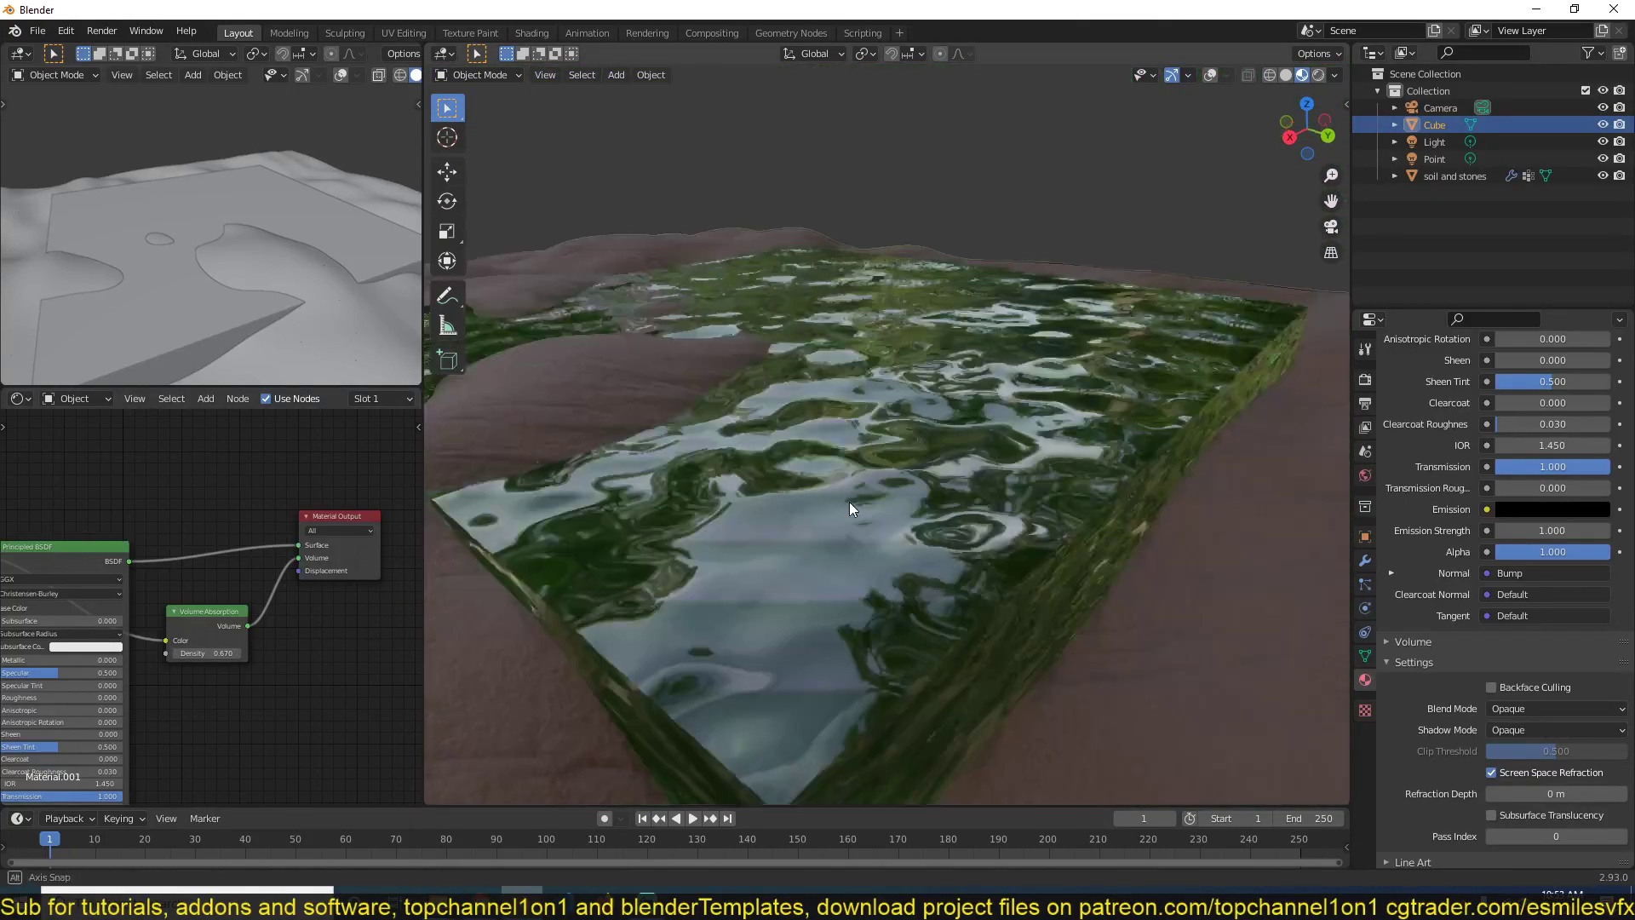
left_click(1455, 176)
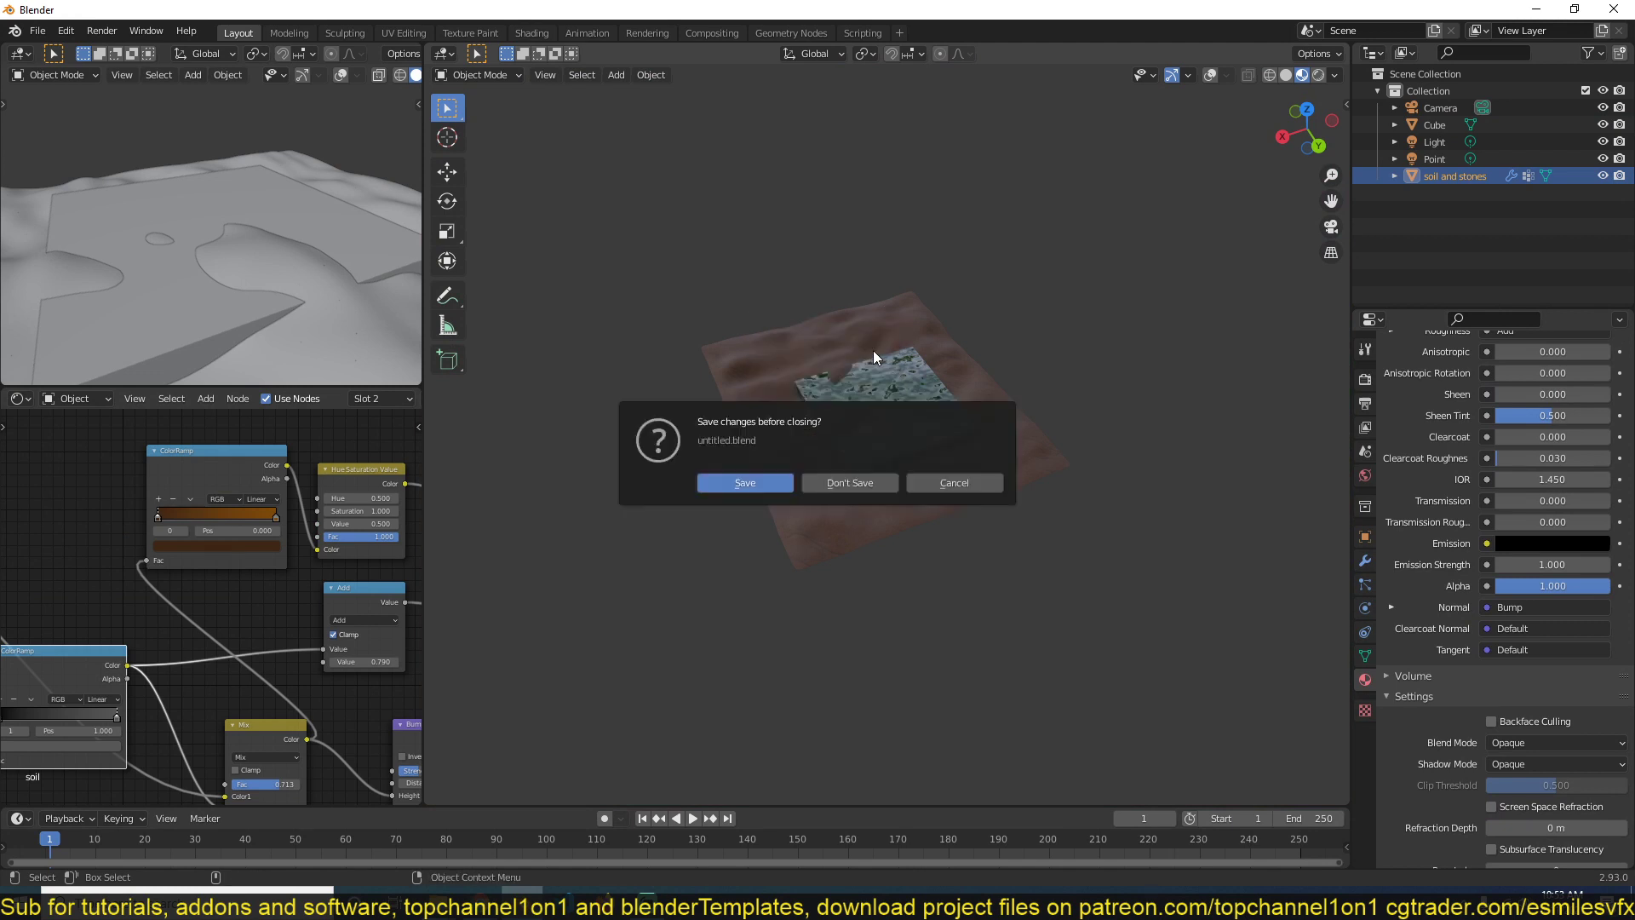
left_click(849, 482)
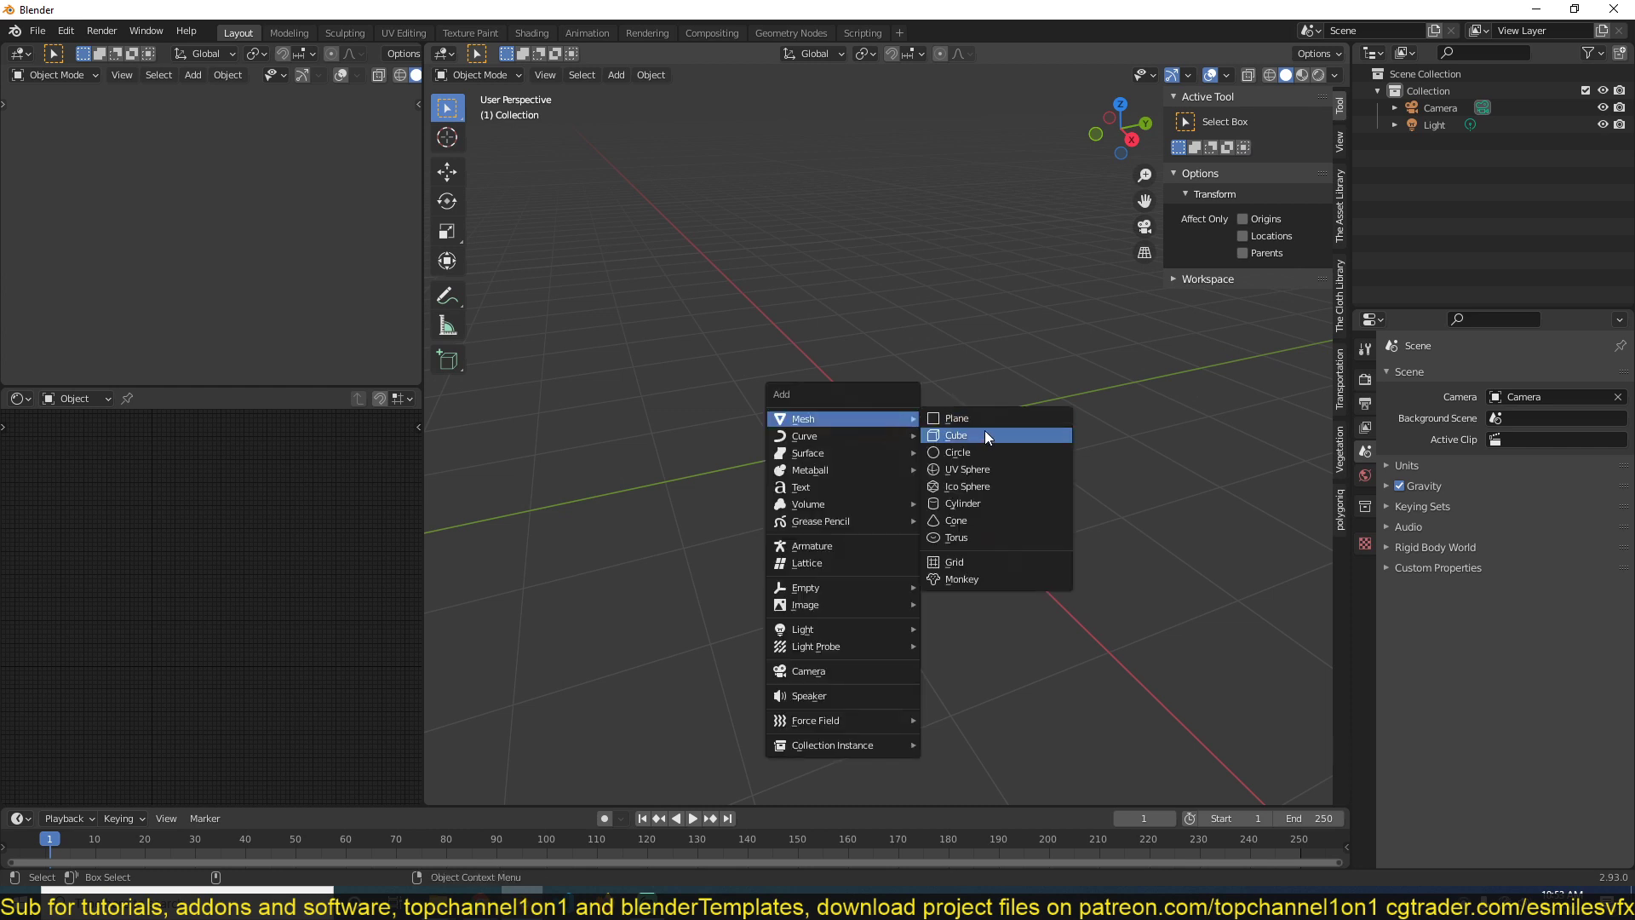
Add a cube and flatten it along Z into a wide slab for the glass water material.
left_click(957, 436)
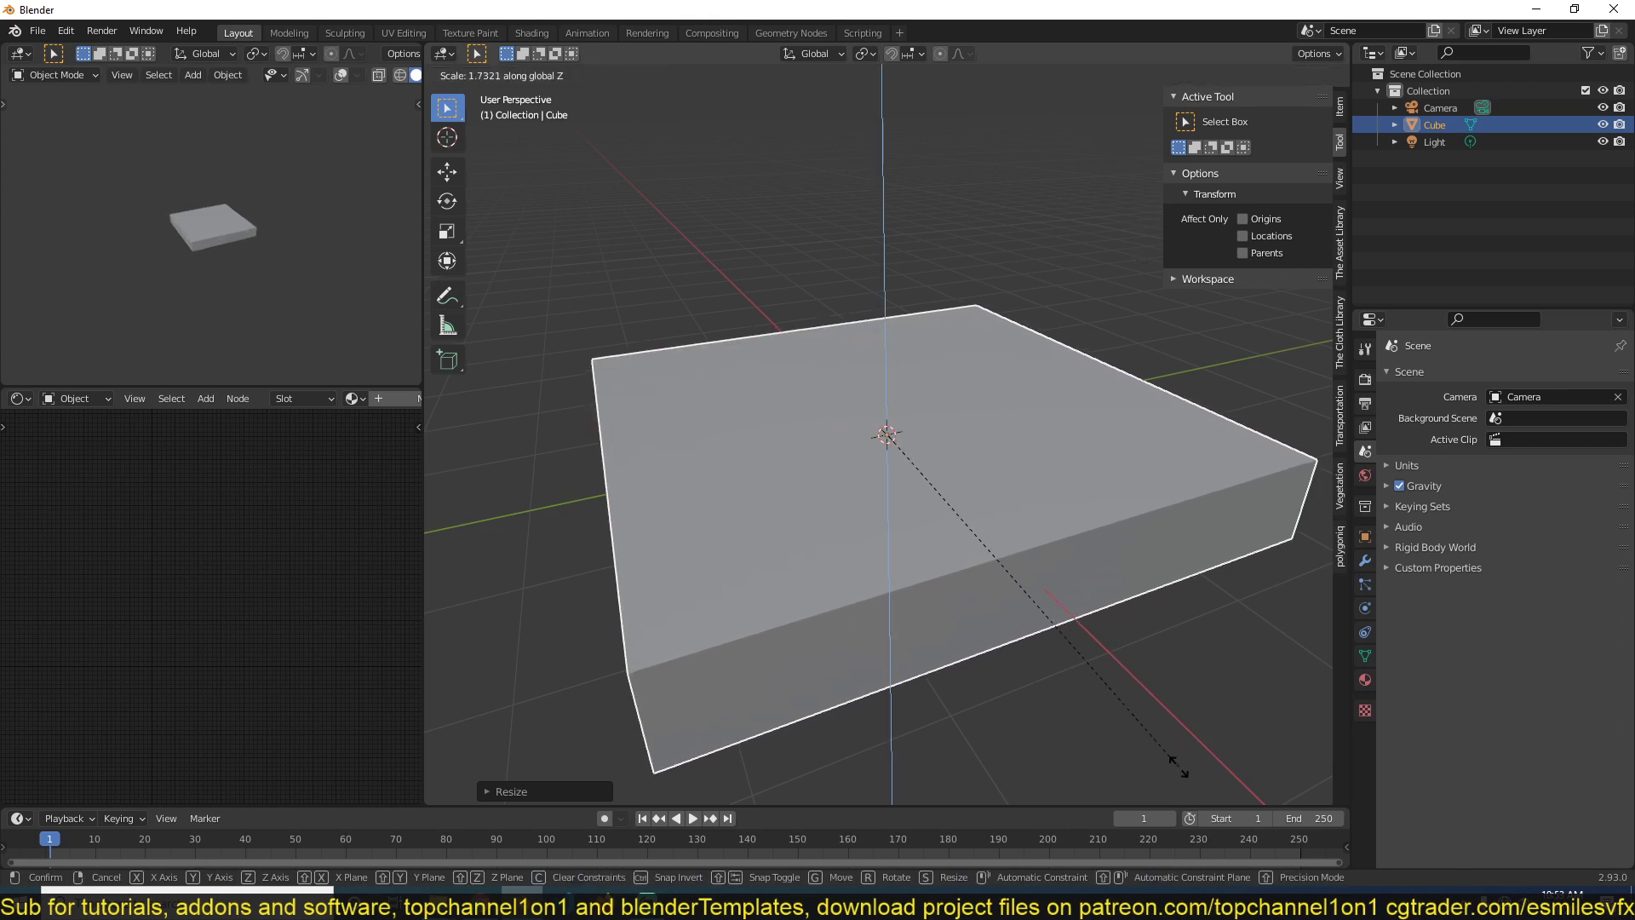
left_click(758, 527)
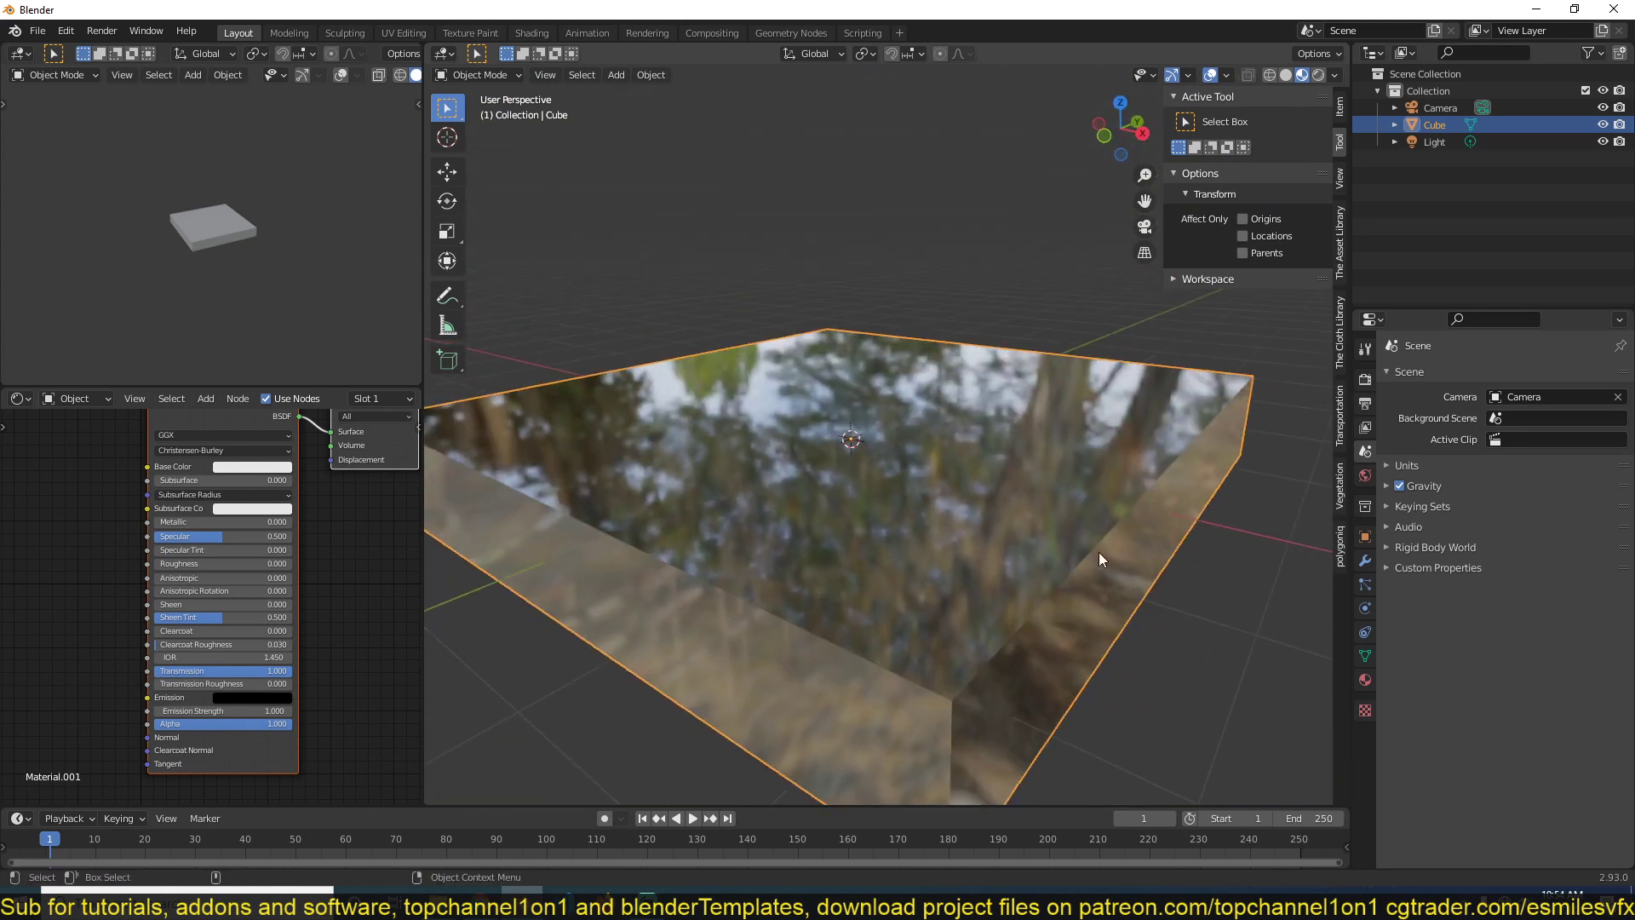
mouse_move(550, 604)
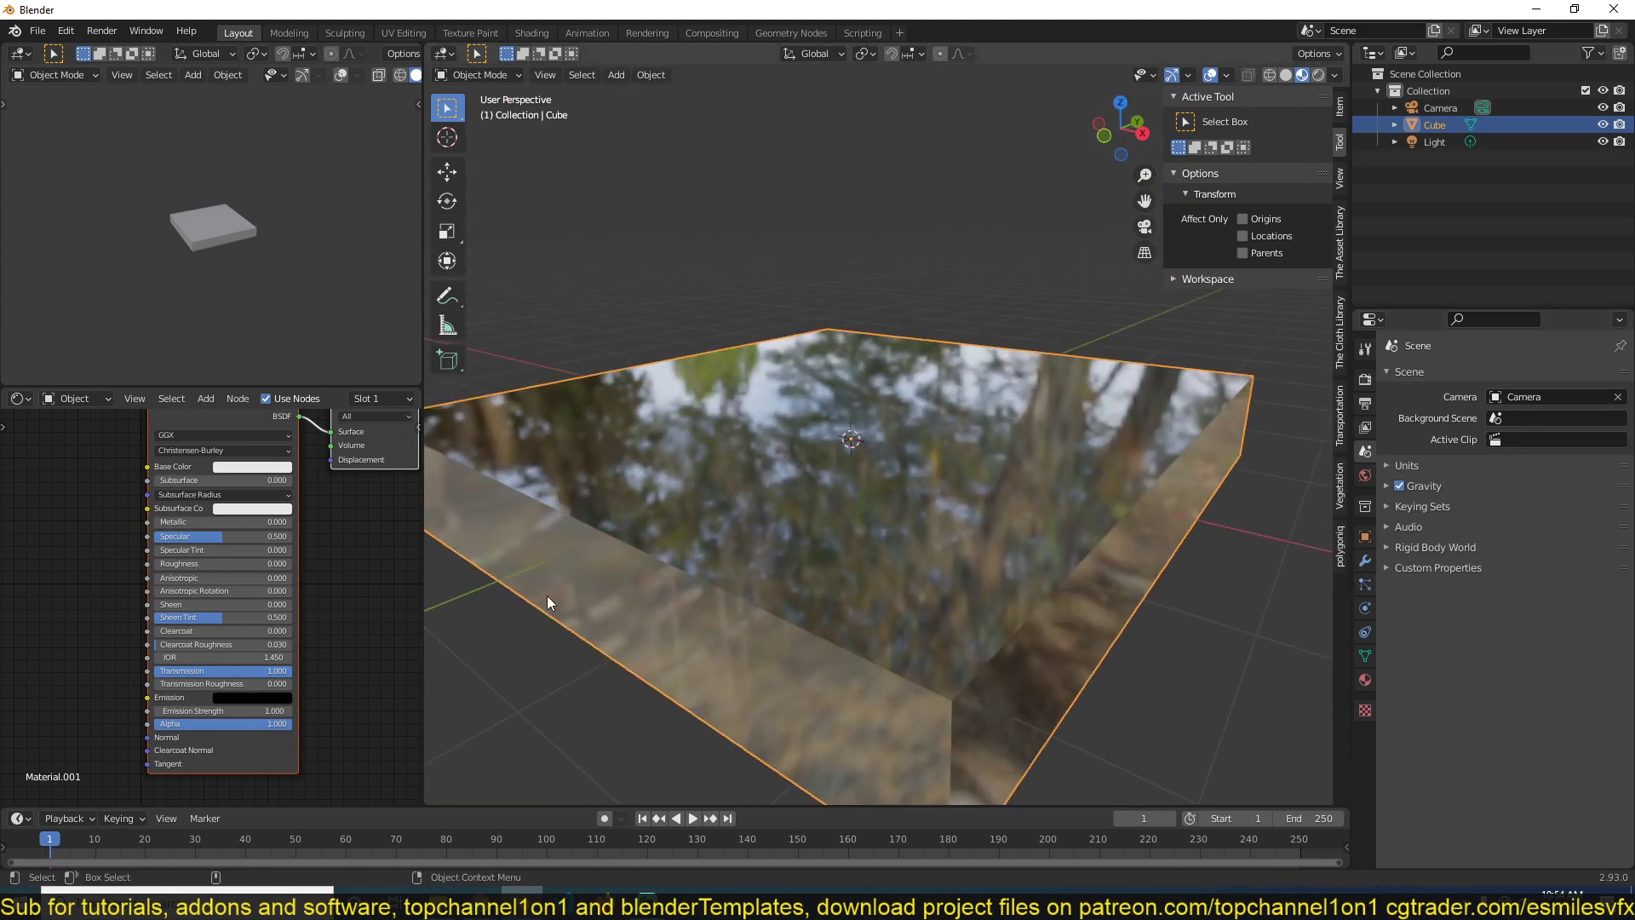
Add a Bump node fed by a Noise Texture so the glass surface shows noise-driven ripples.
left_click(206, 398)
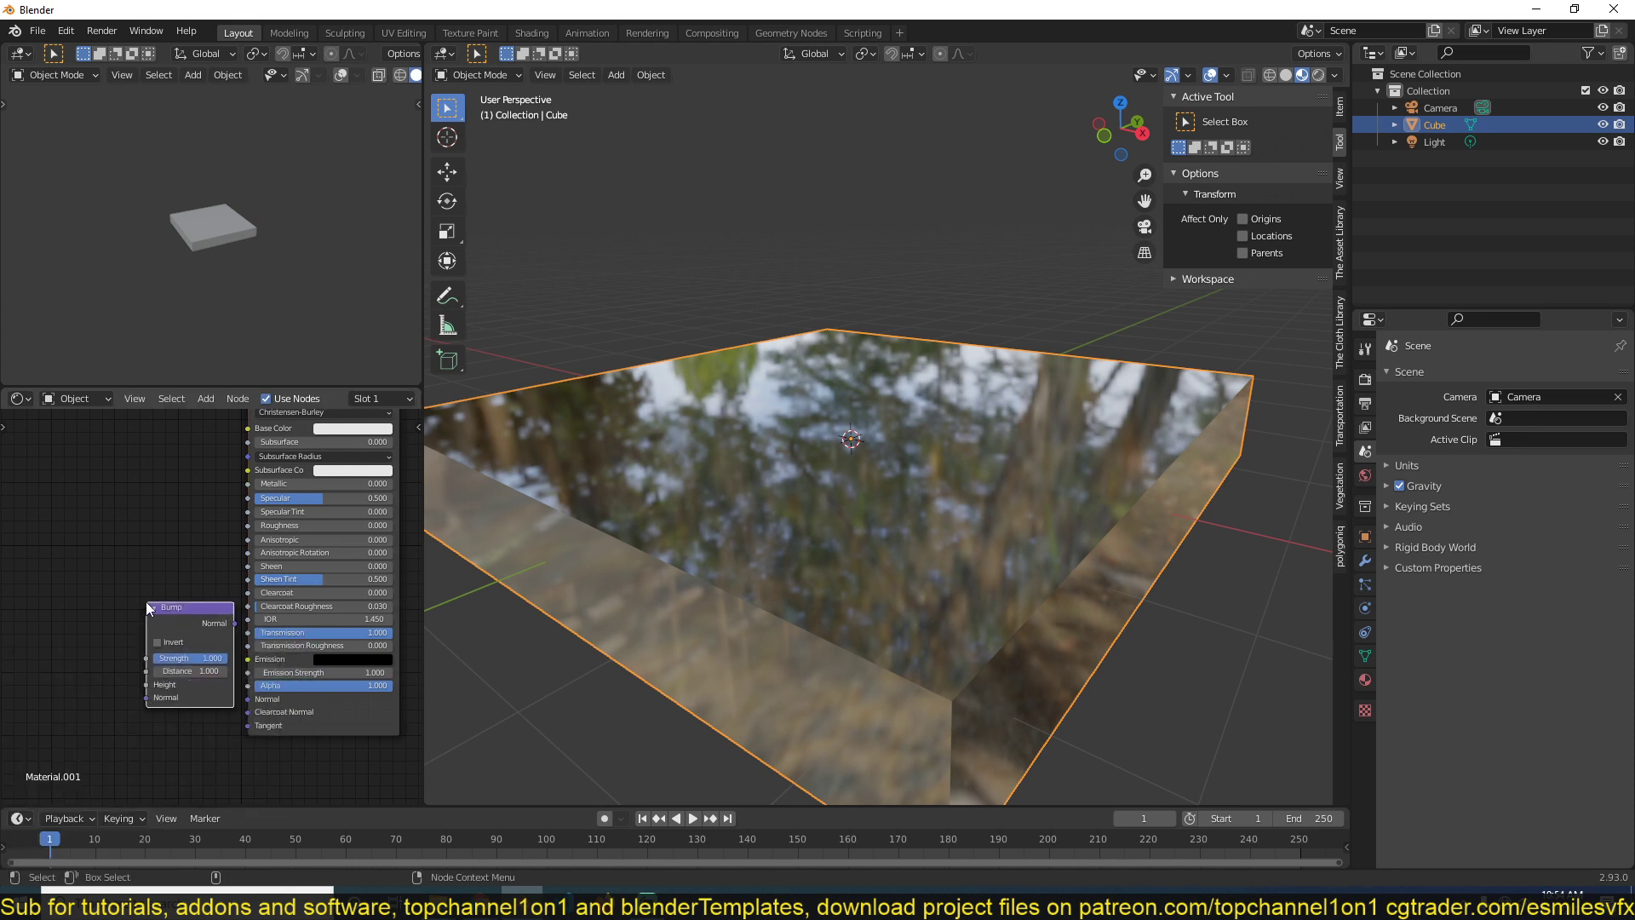
left_click(128, 586)
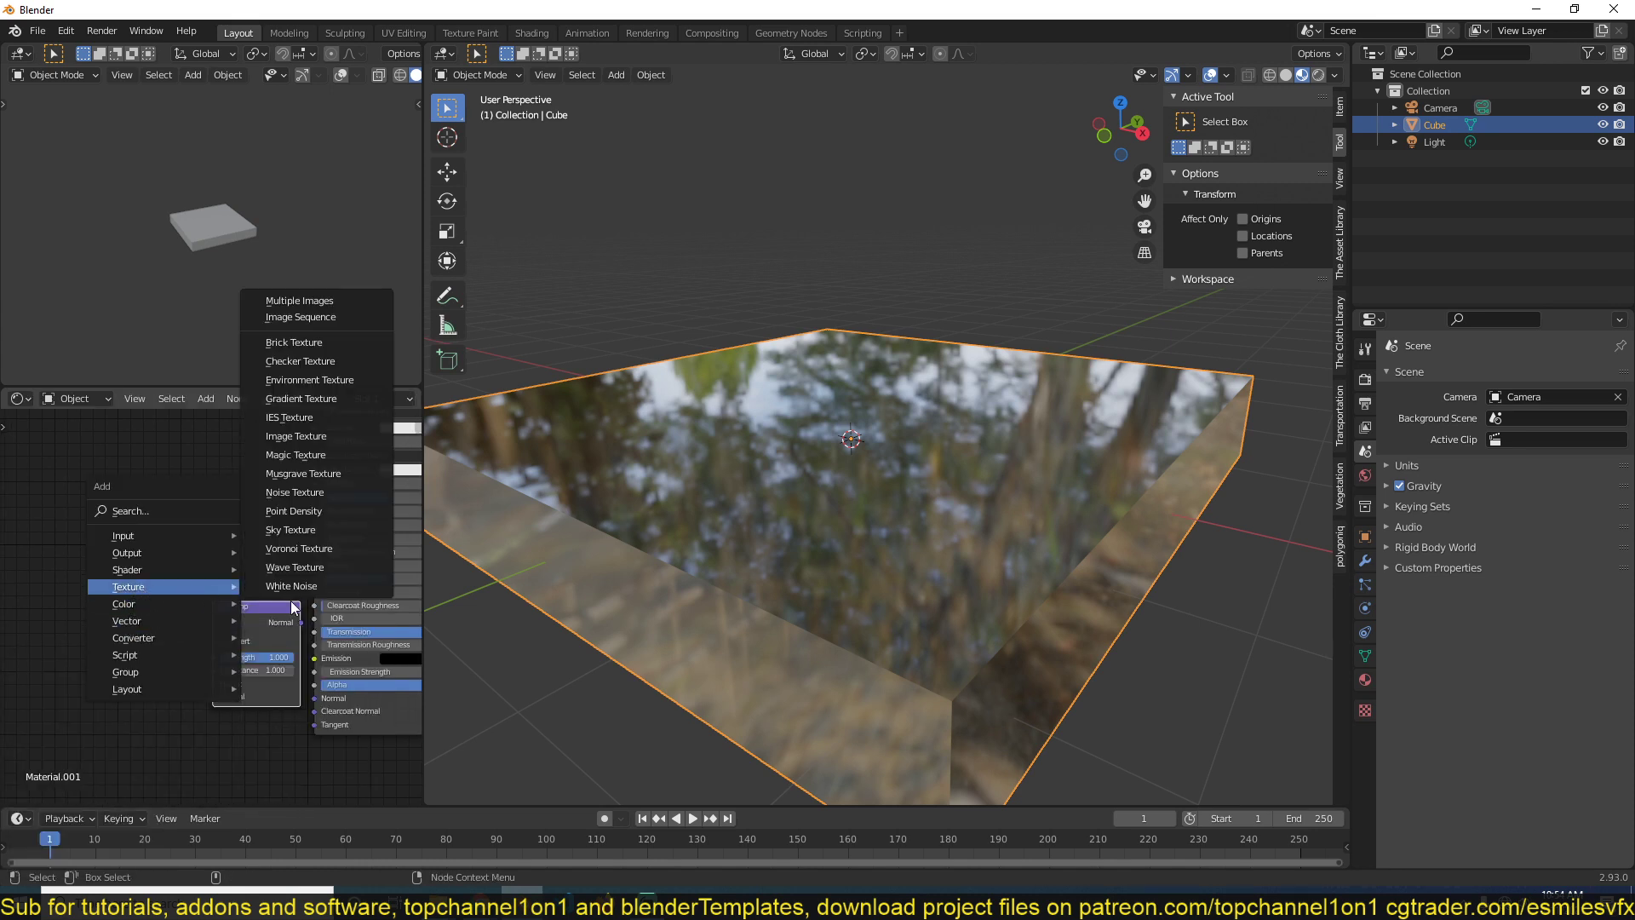
left_click(295, 492)
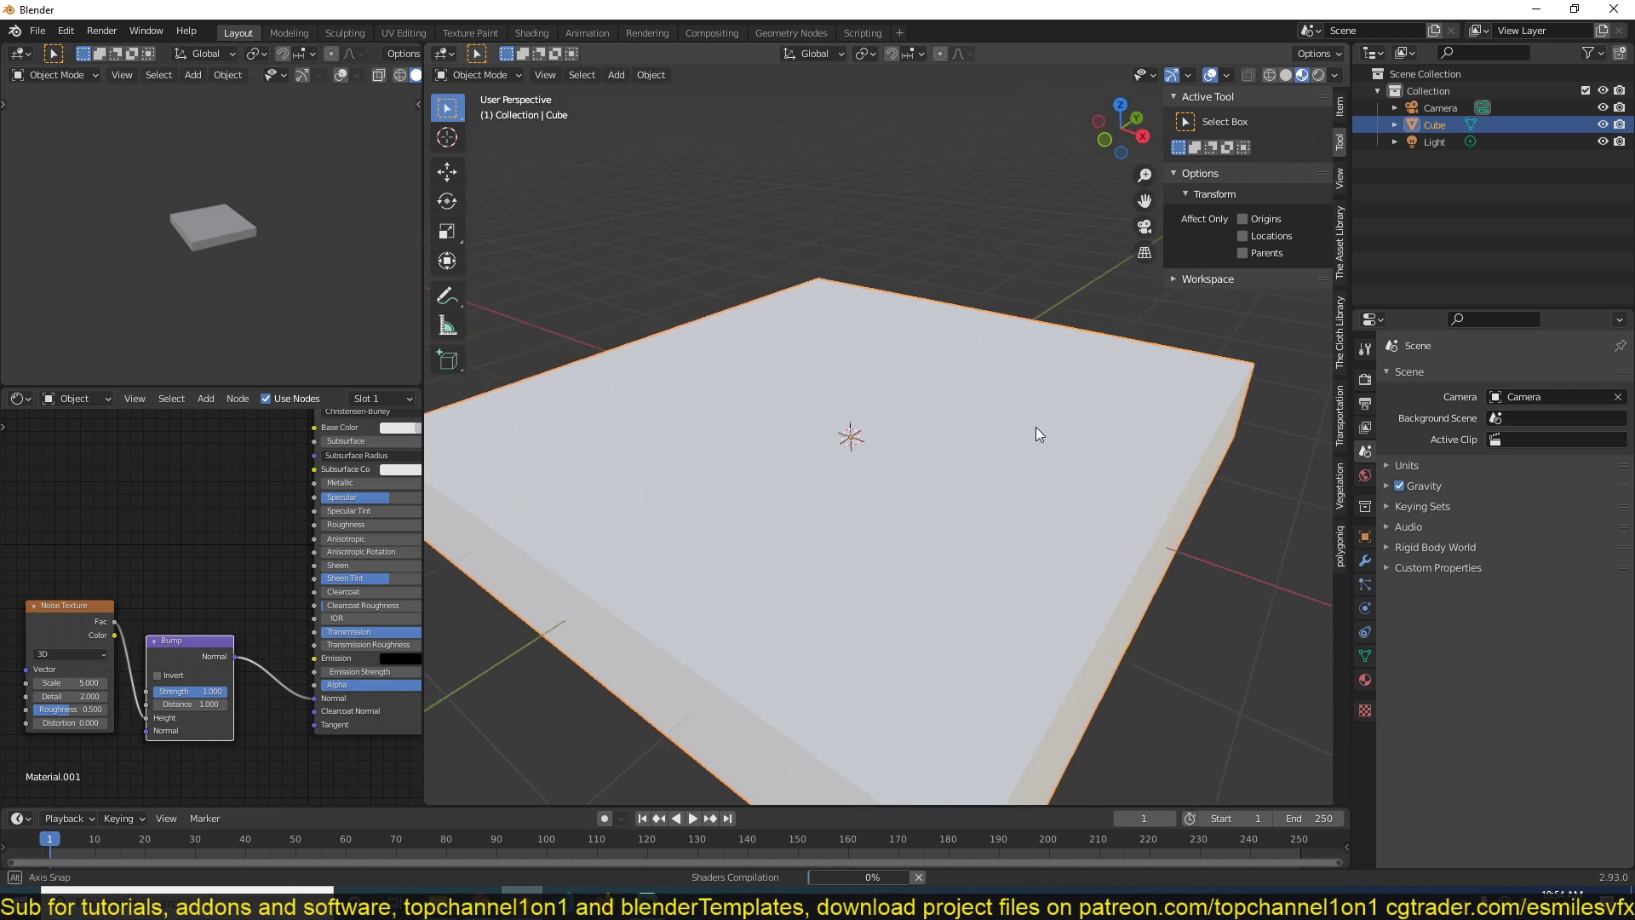
left_click_drag(1037, 433, 996, 487)
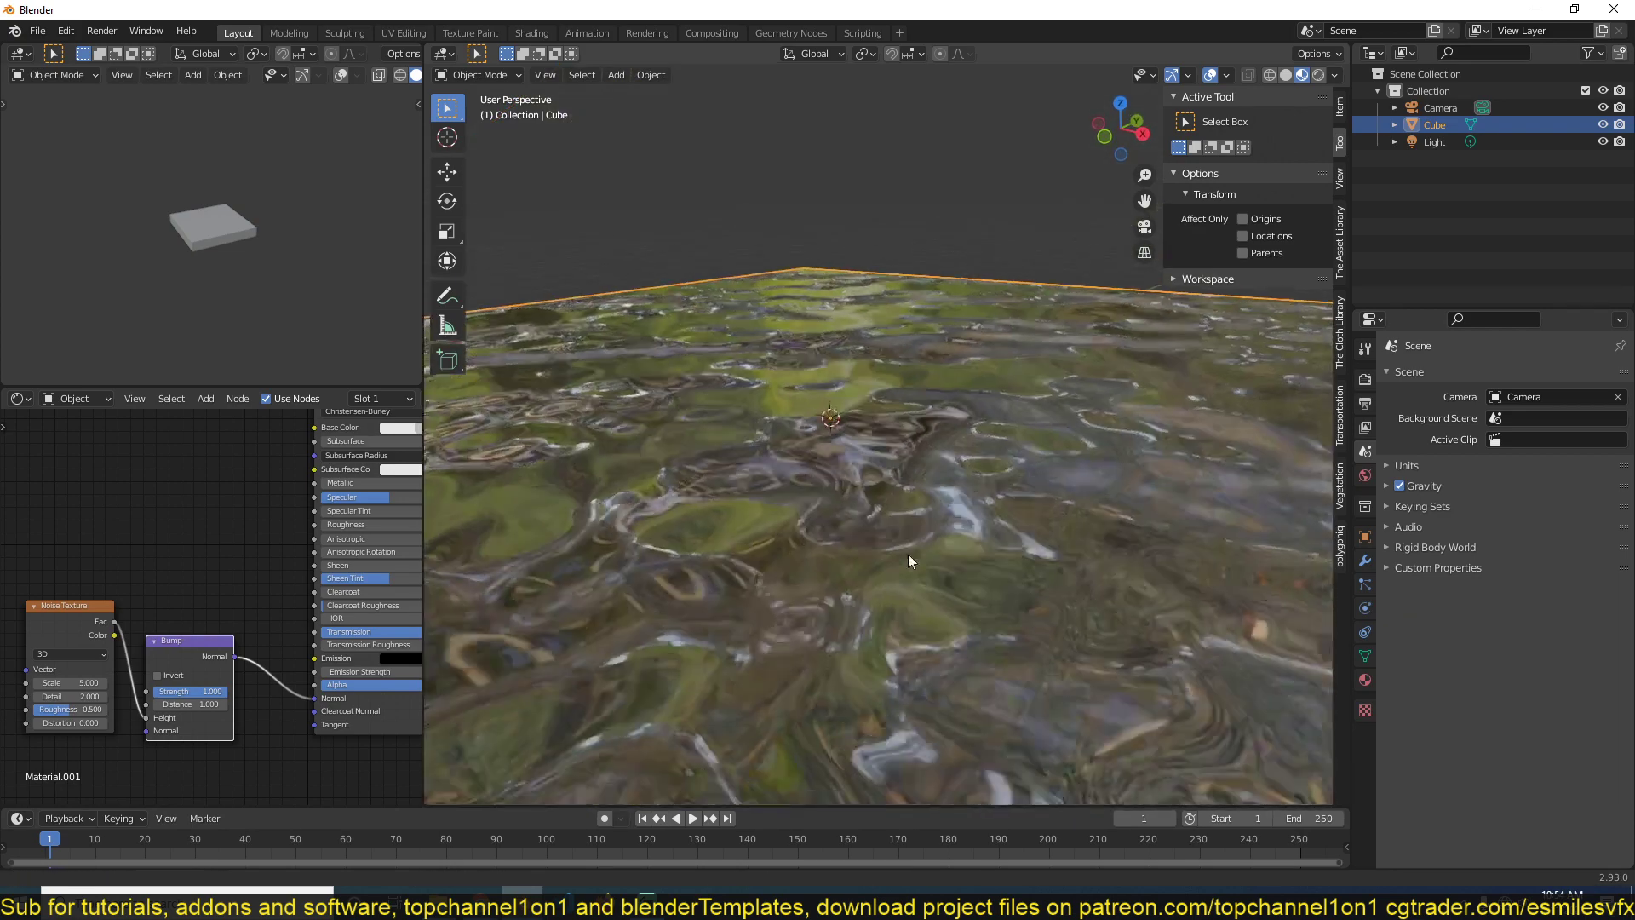
left_click_drag(907, 561, 738, 436)
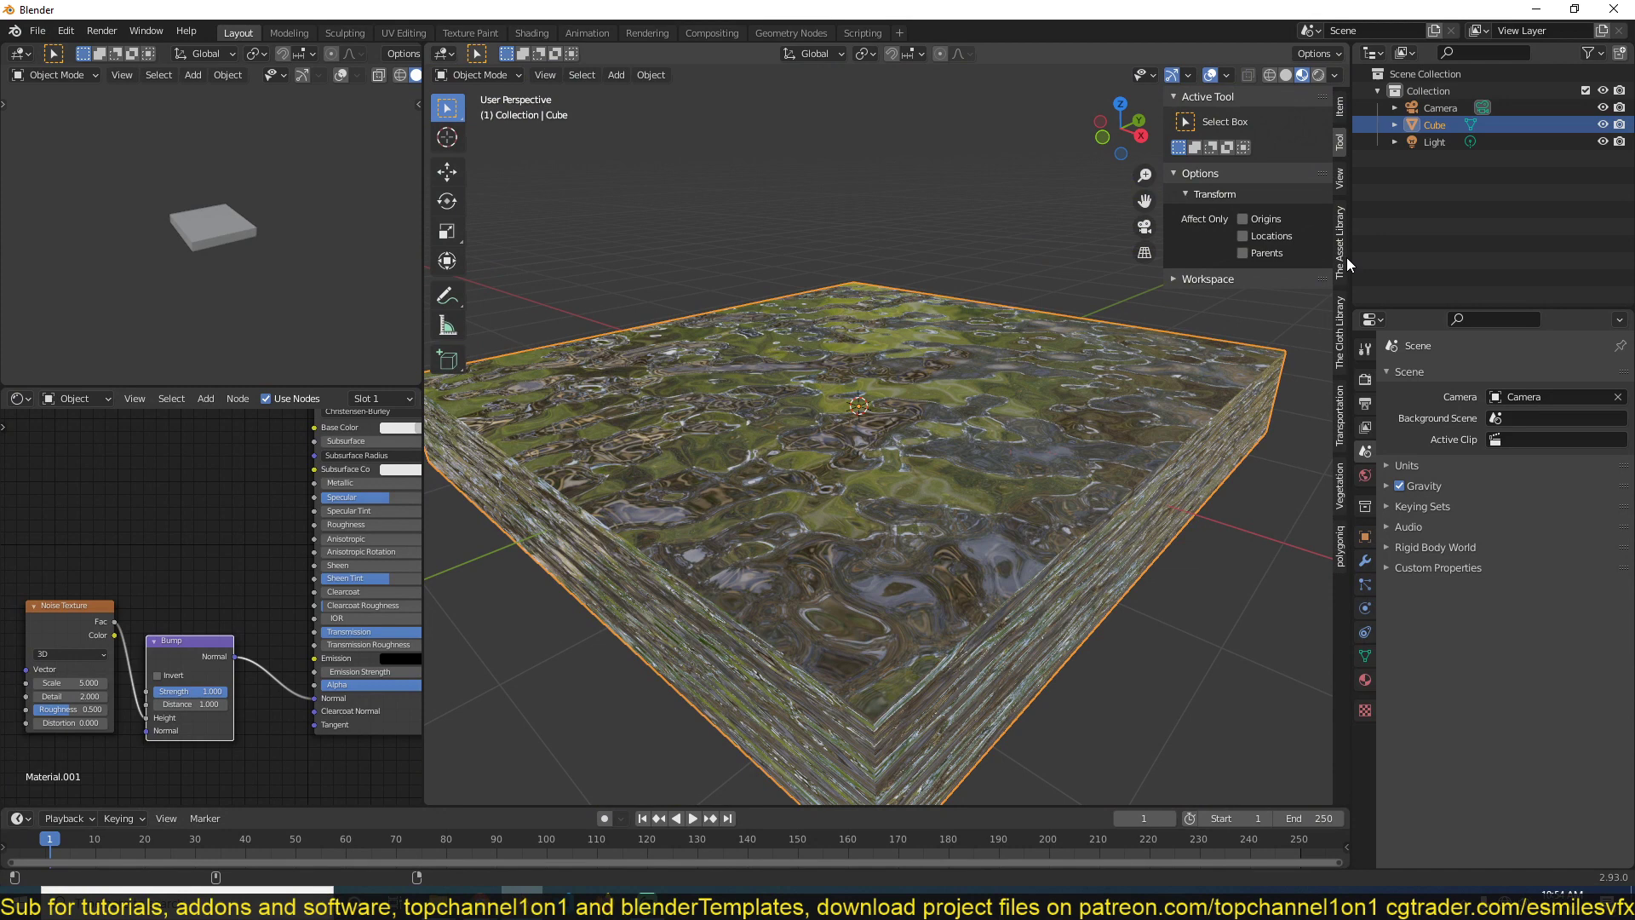
Add the soil-and-stones ground asset from the library and a Volume Absorption shader to the water.
left_click(1339, 241)
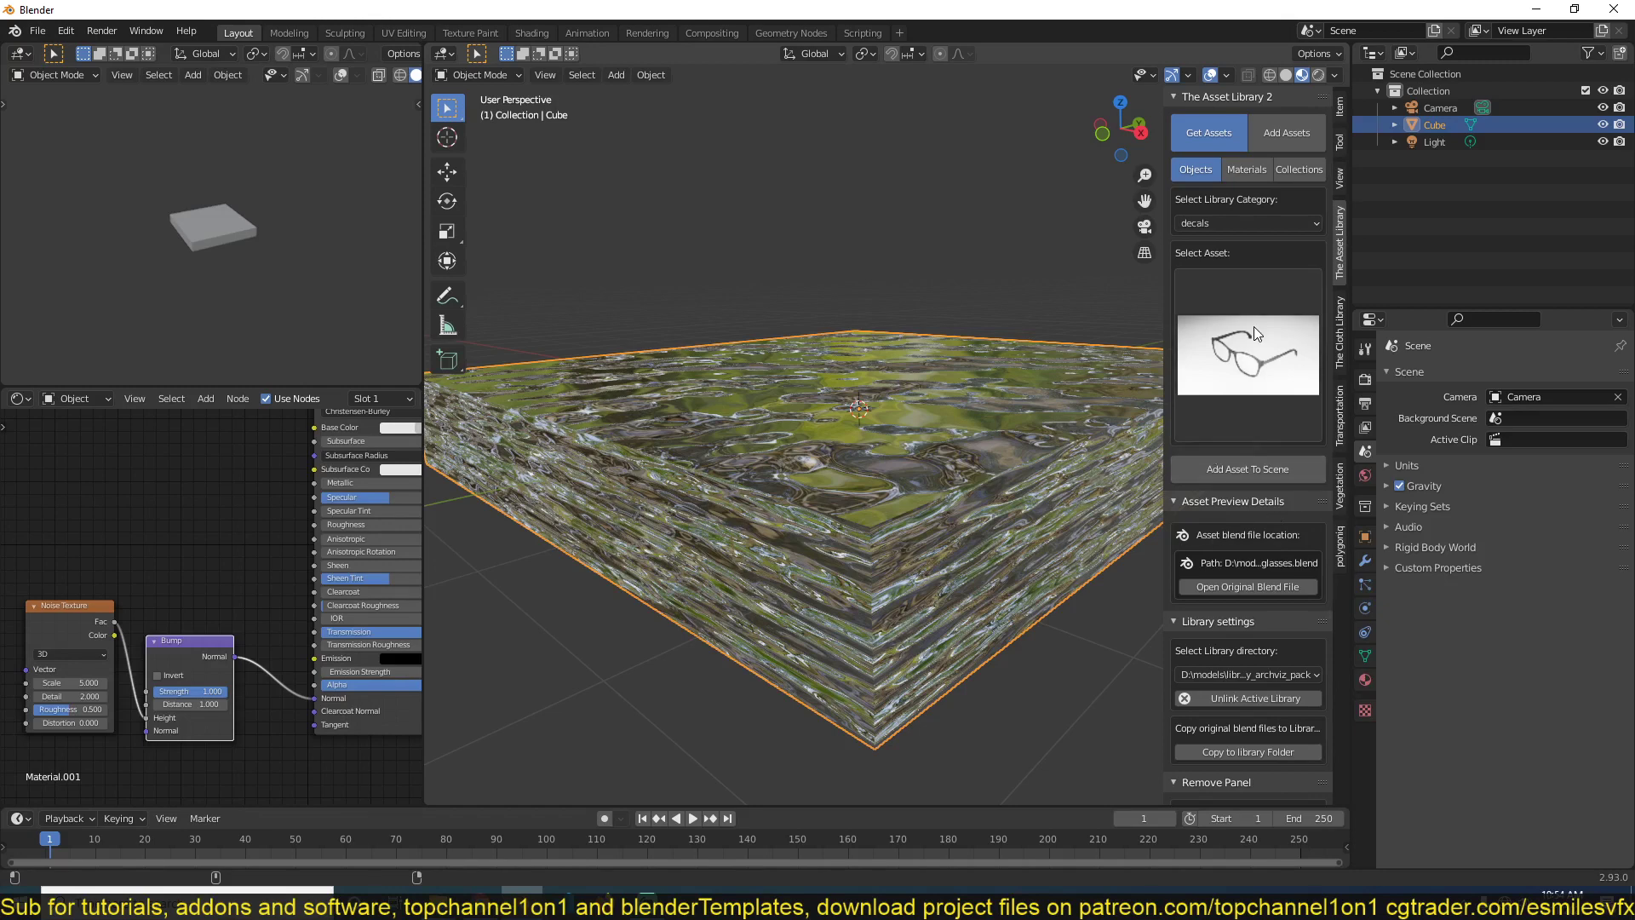
left_click(1248, 223)
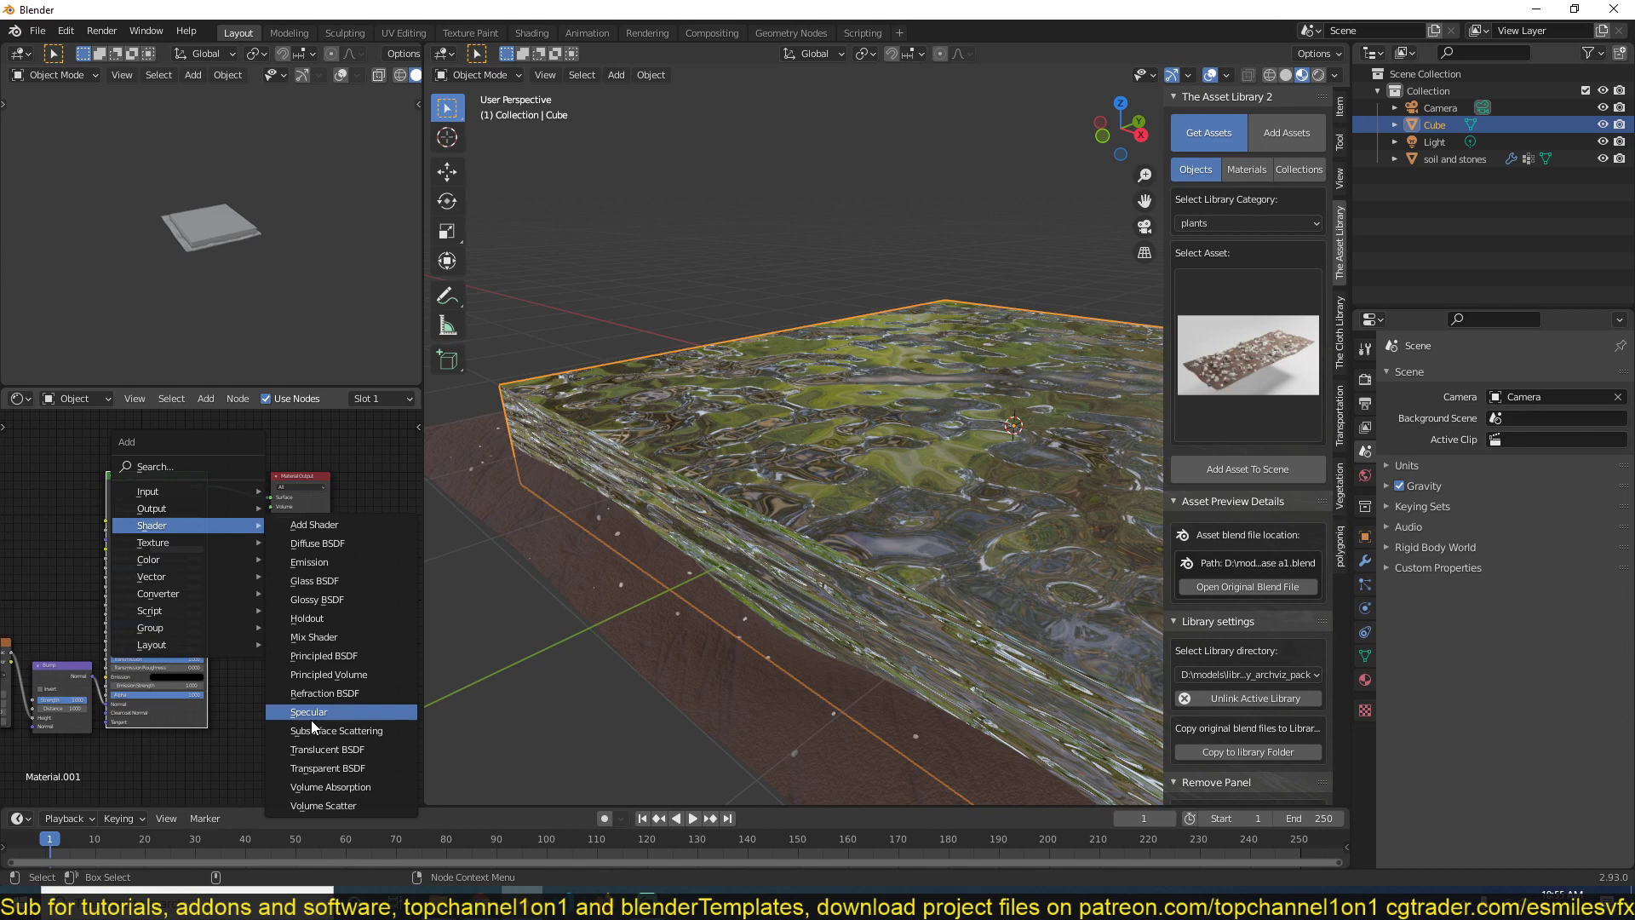
left_click(330, 787)
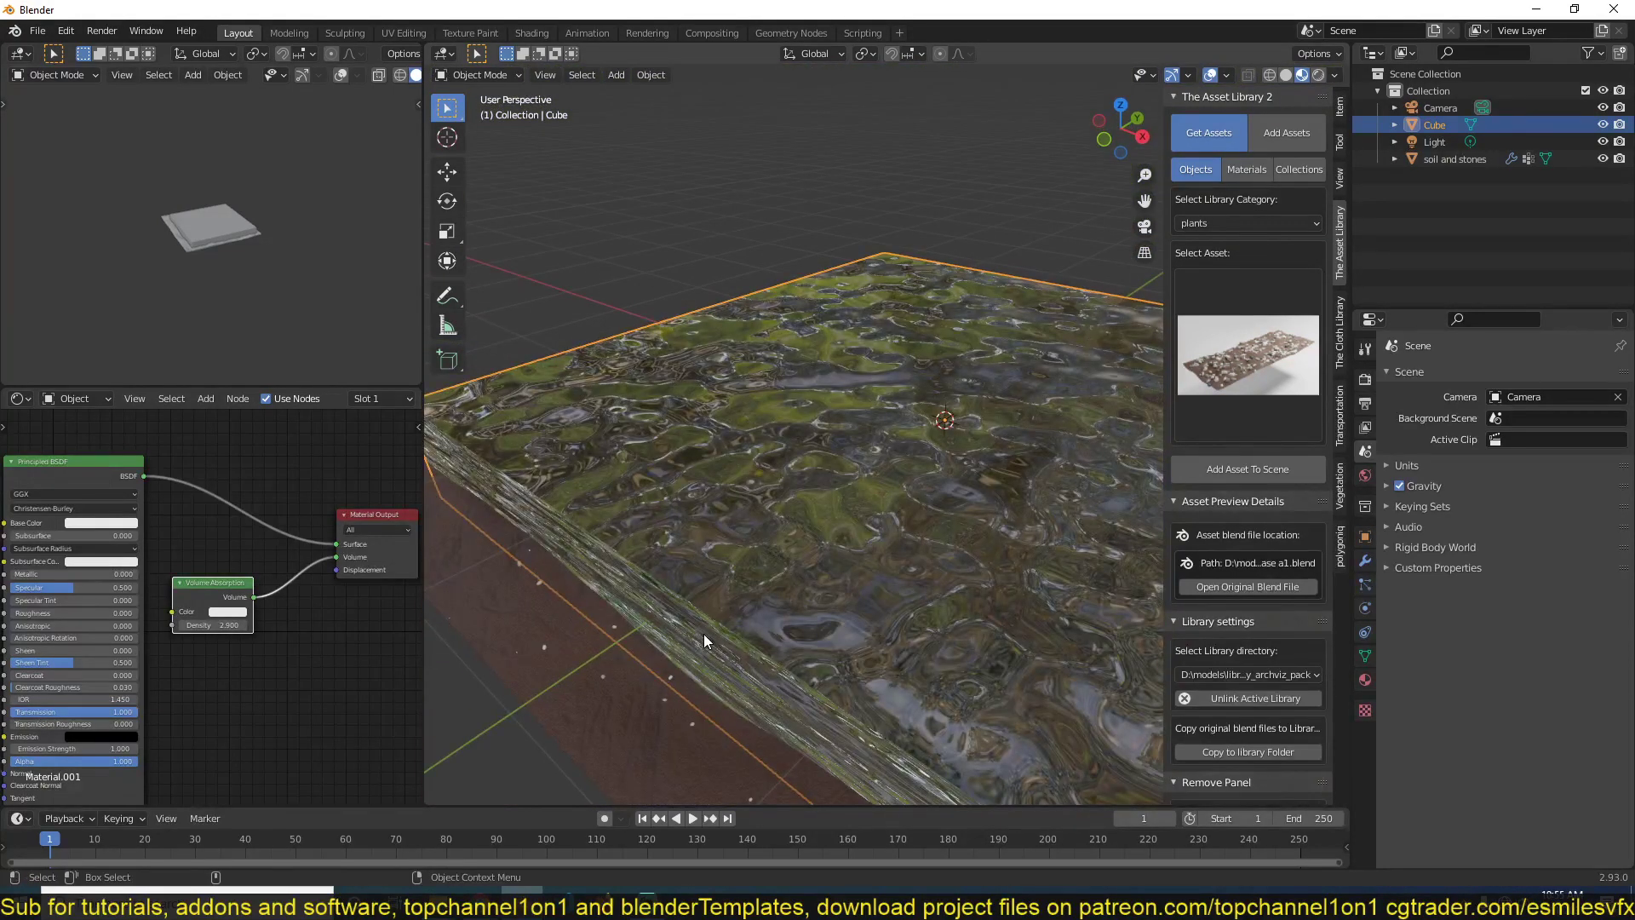
Select the soil-and-stones ground to show its material nodes.
left_click(1455, 159)
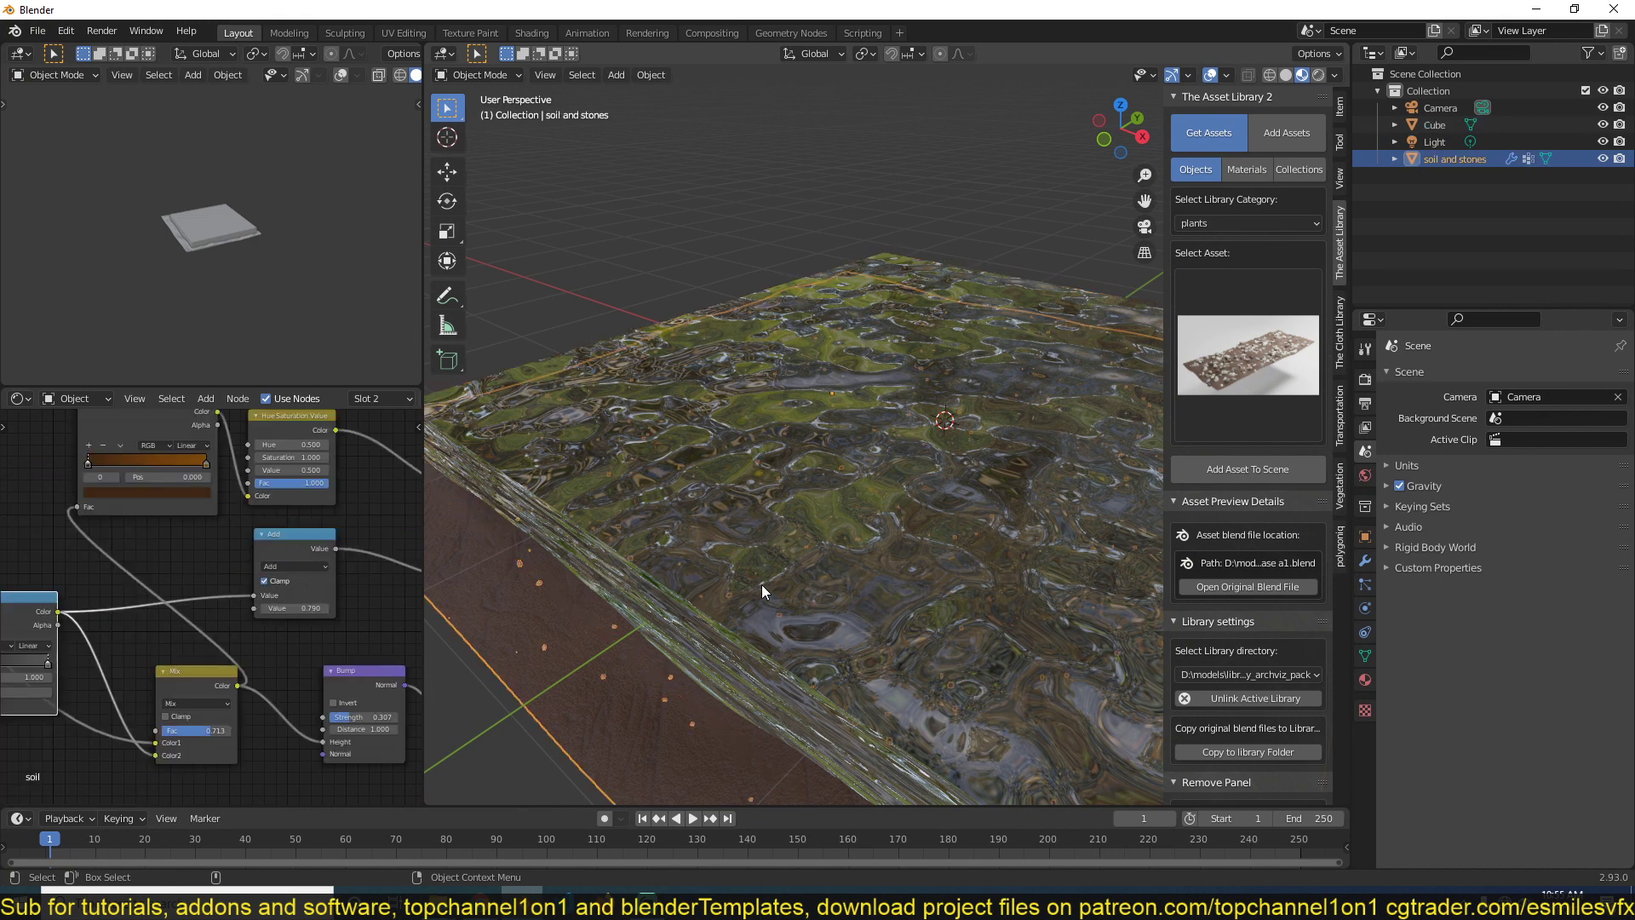
Turn on Screen Space Reflections in Render Properties and Screen Space Refraction in the water material.
left_click(1434, 125)
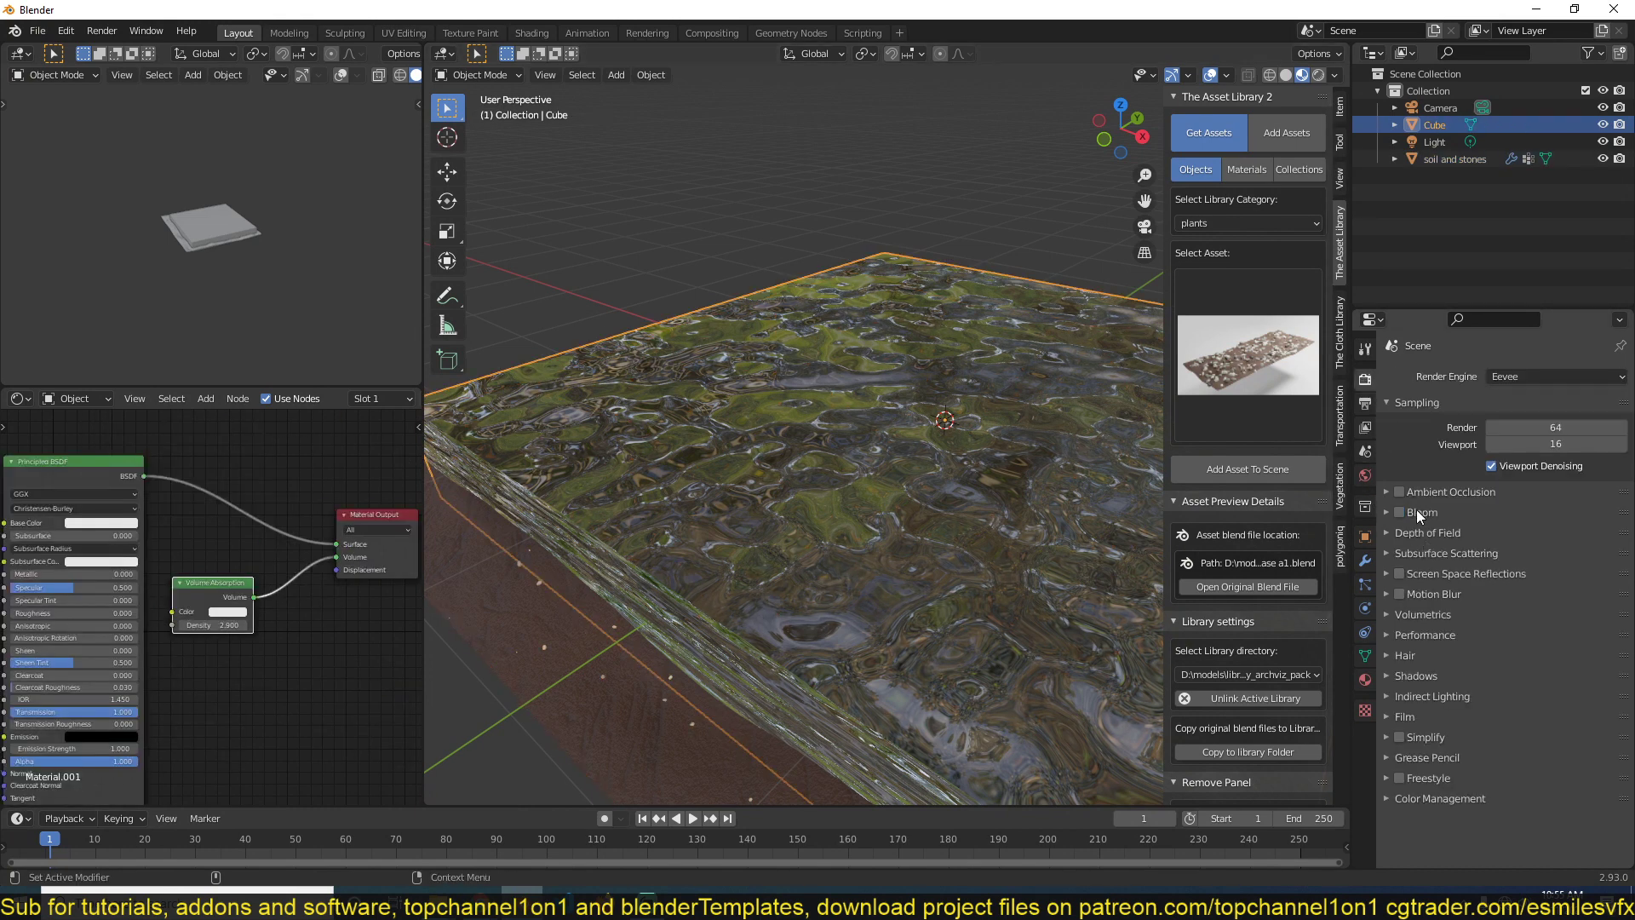
left_click(1398, 573)
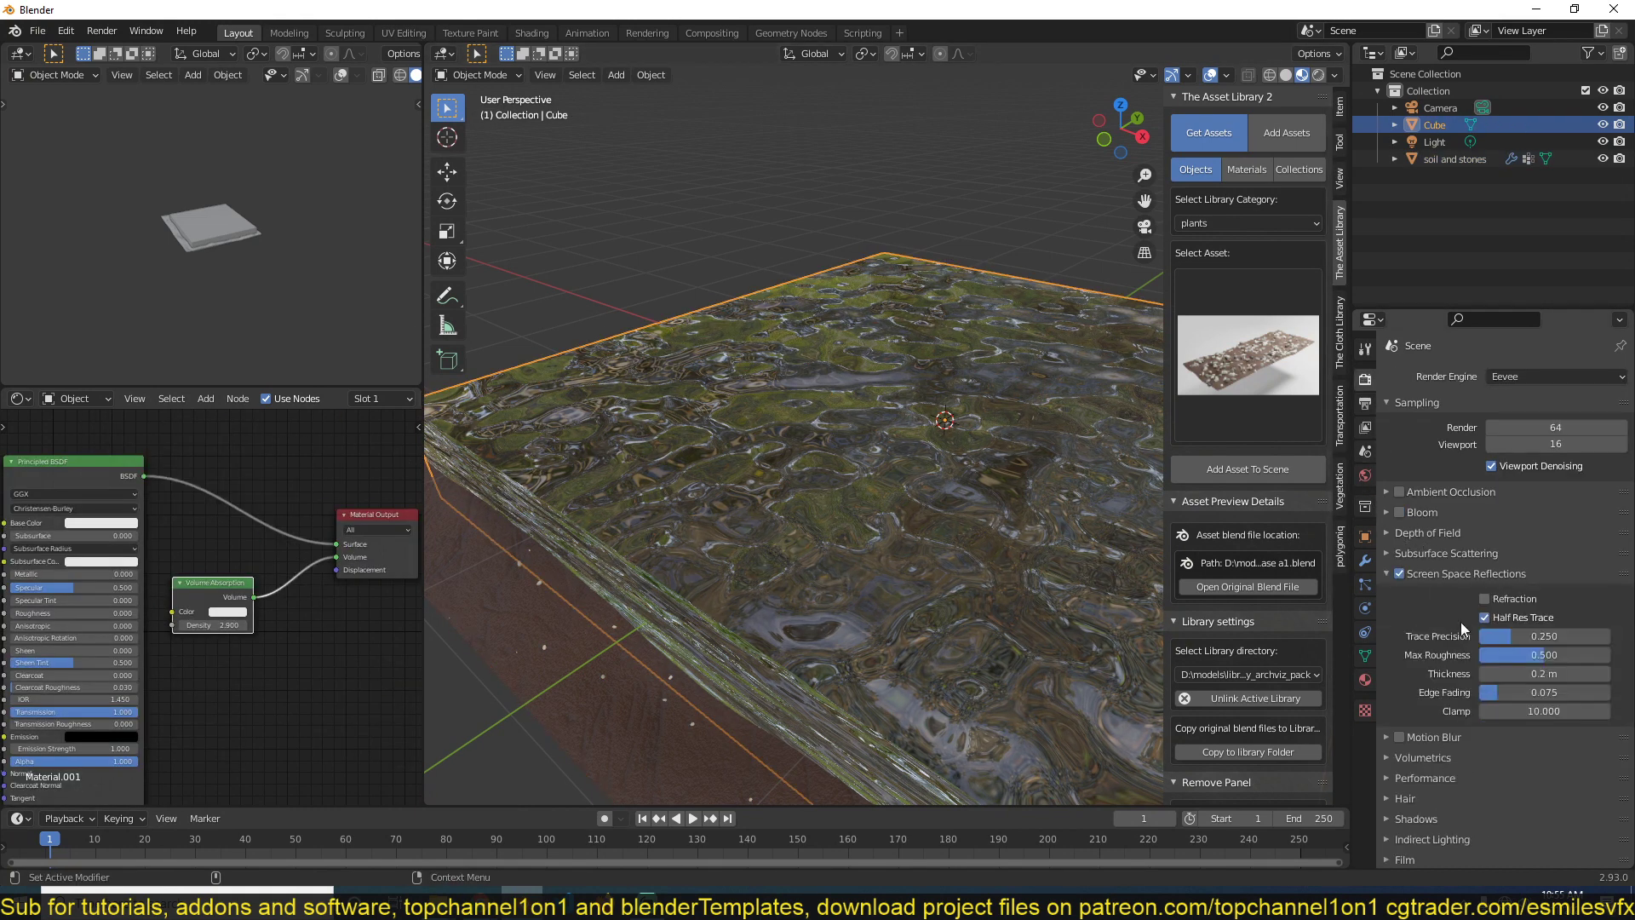
left_click(1484, 598)
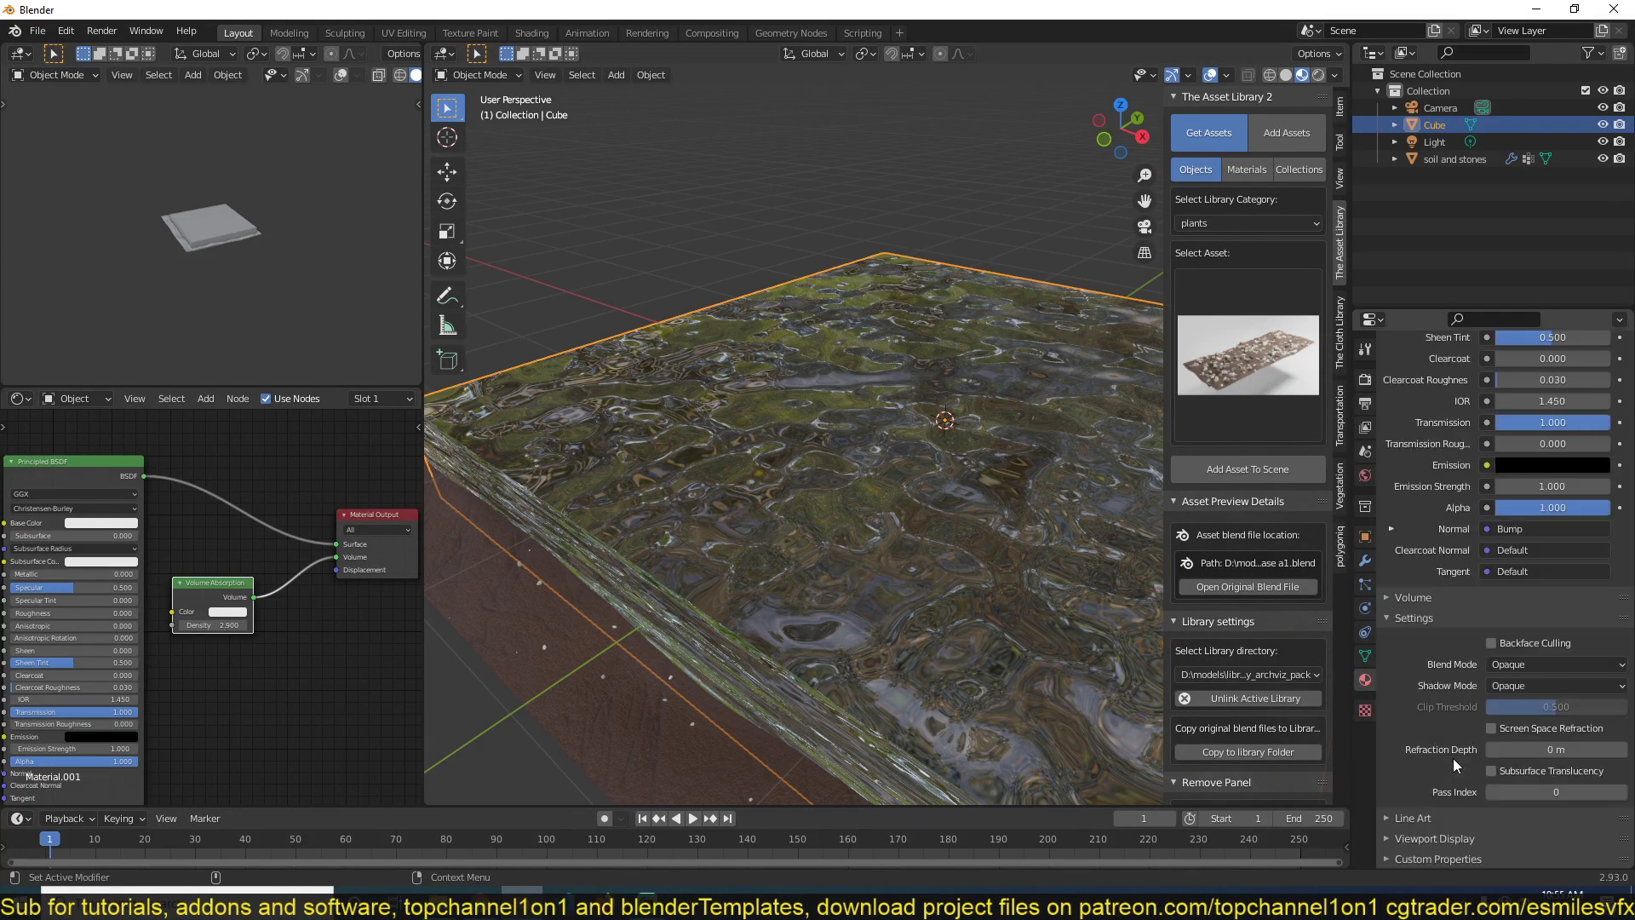
left_click(1492, 729)
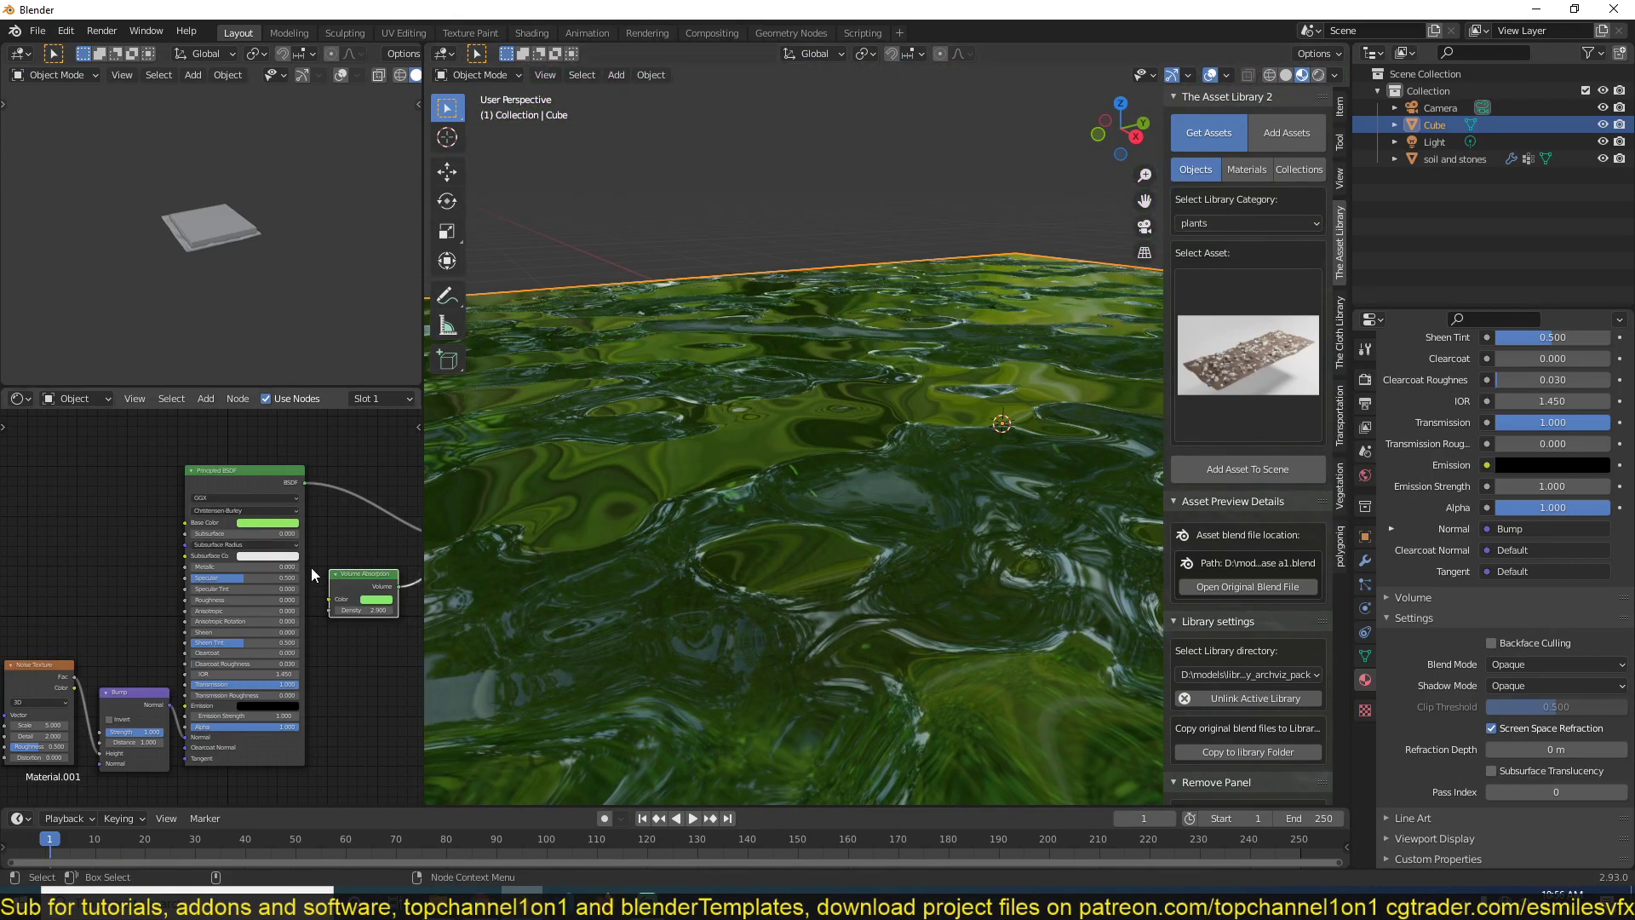
Bring up the Add node list in the Shader Editor for the green-tinted water material.
left_click(205, 397)
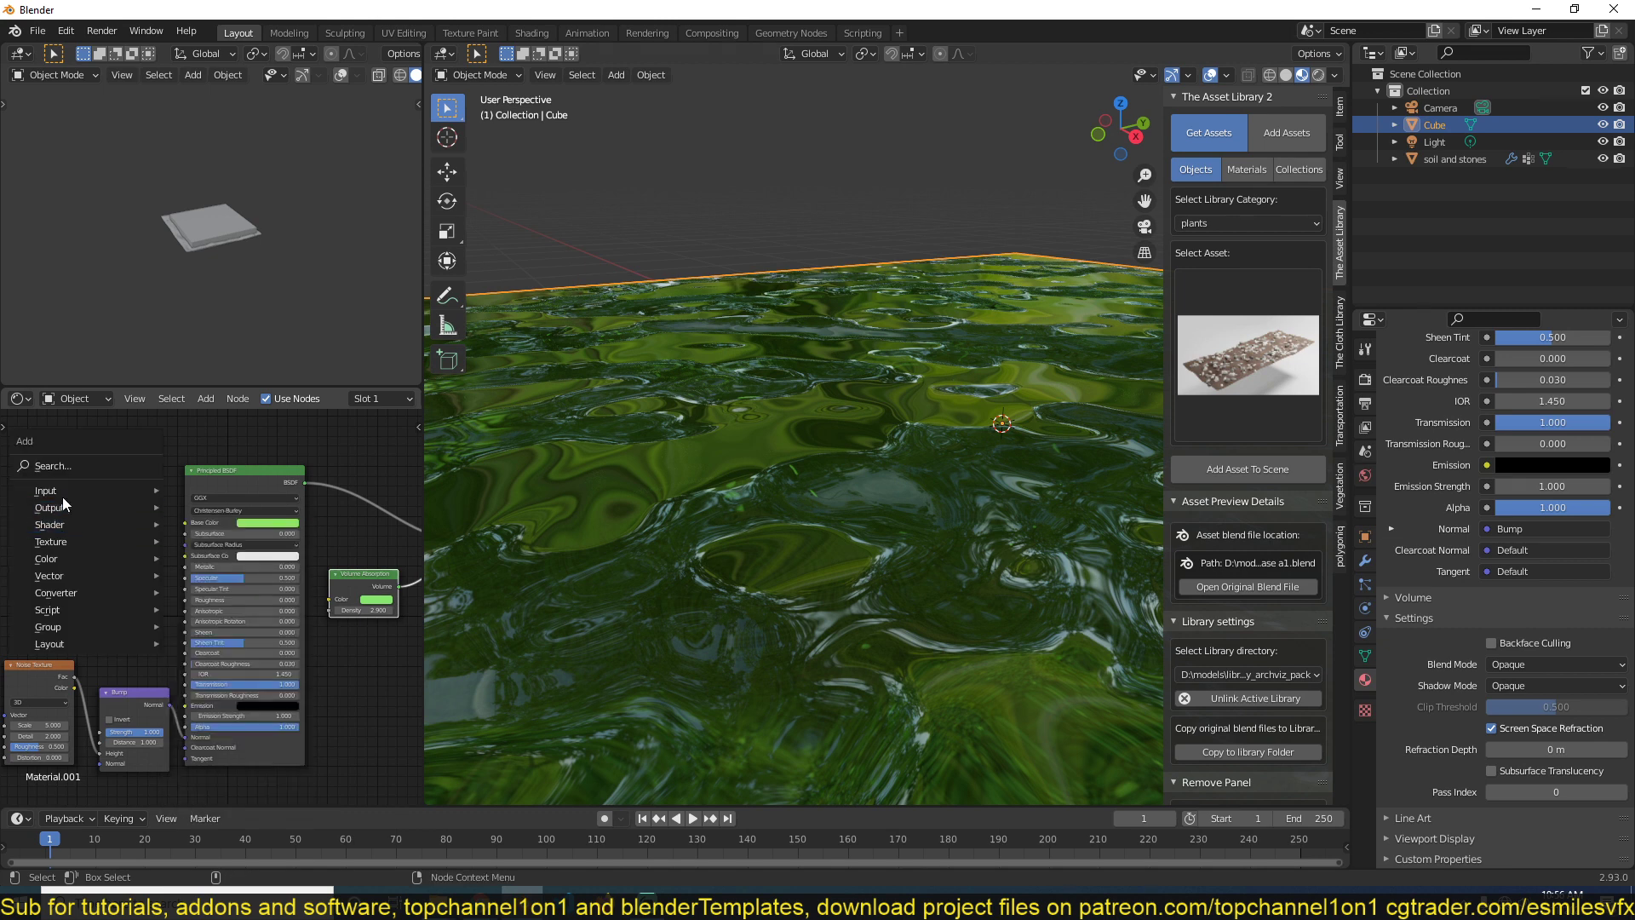